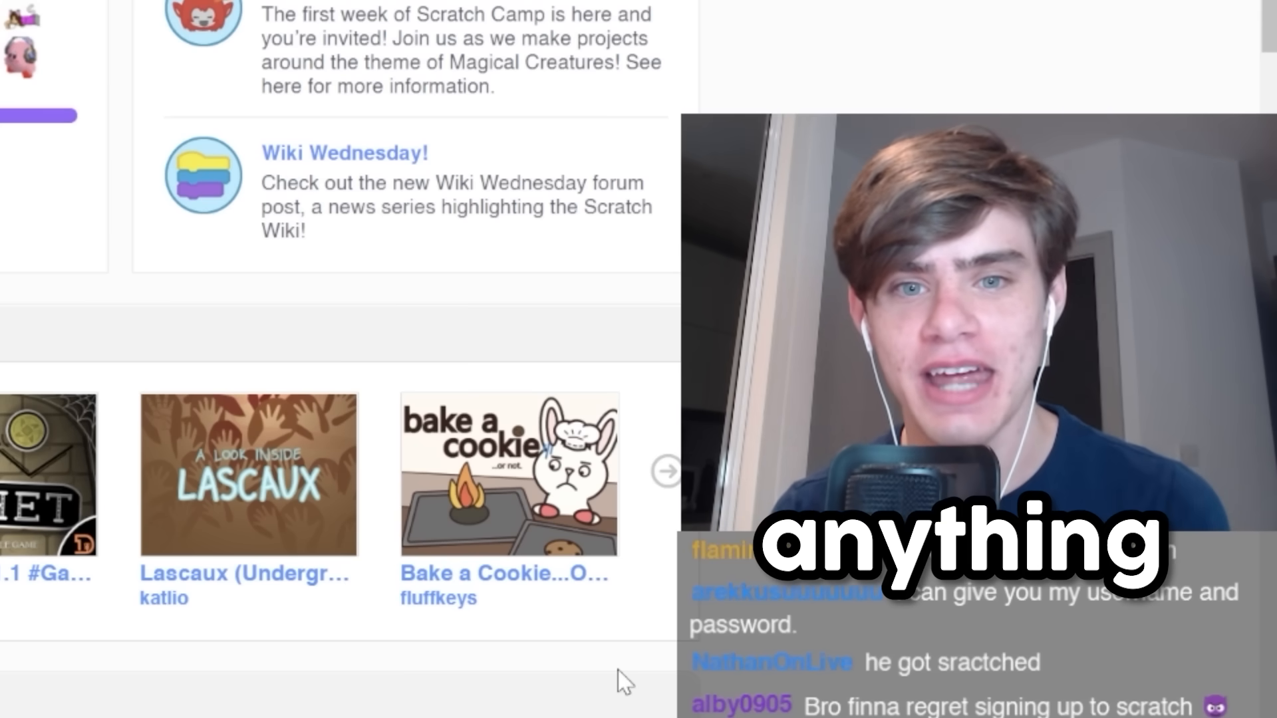
# Step: Bring up the Game Jam Theme Generator showing the theme 'Abandoned'
pyautogui.click(273, 12)
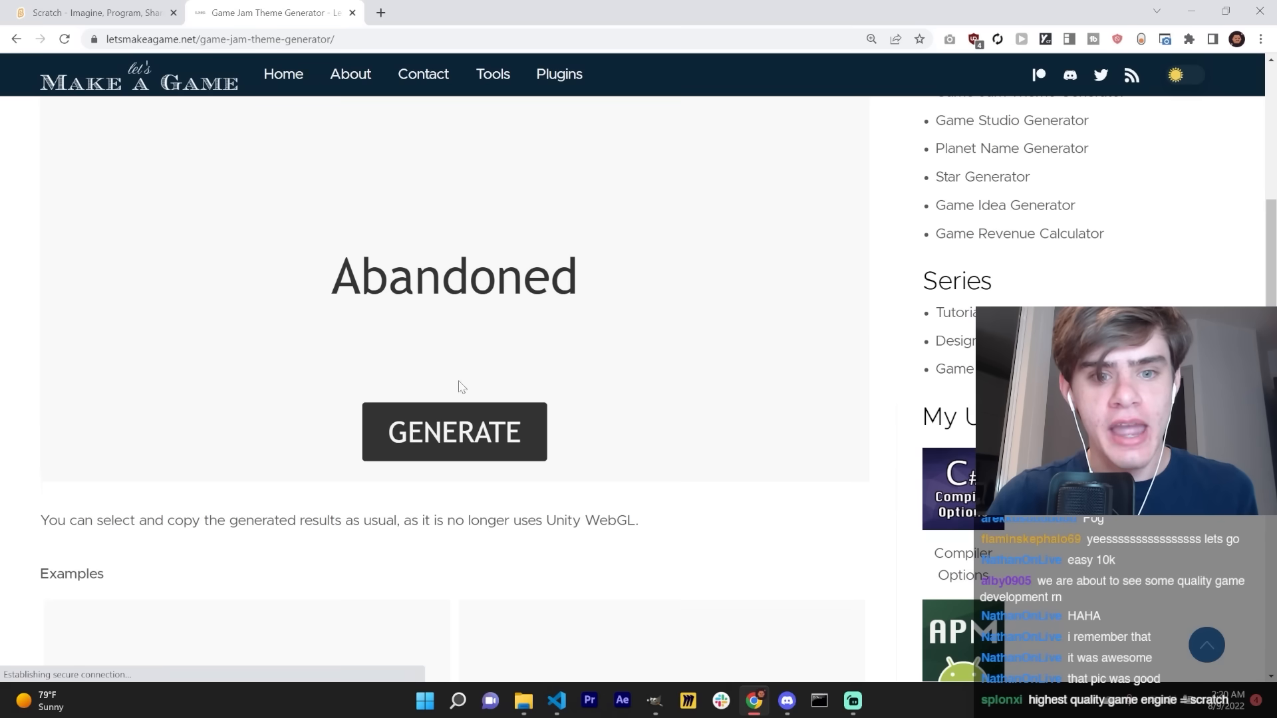
pyautogui.scroll(3)
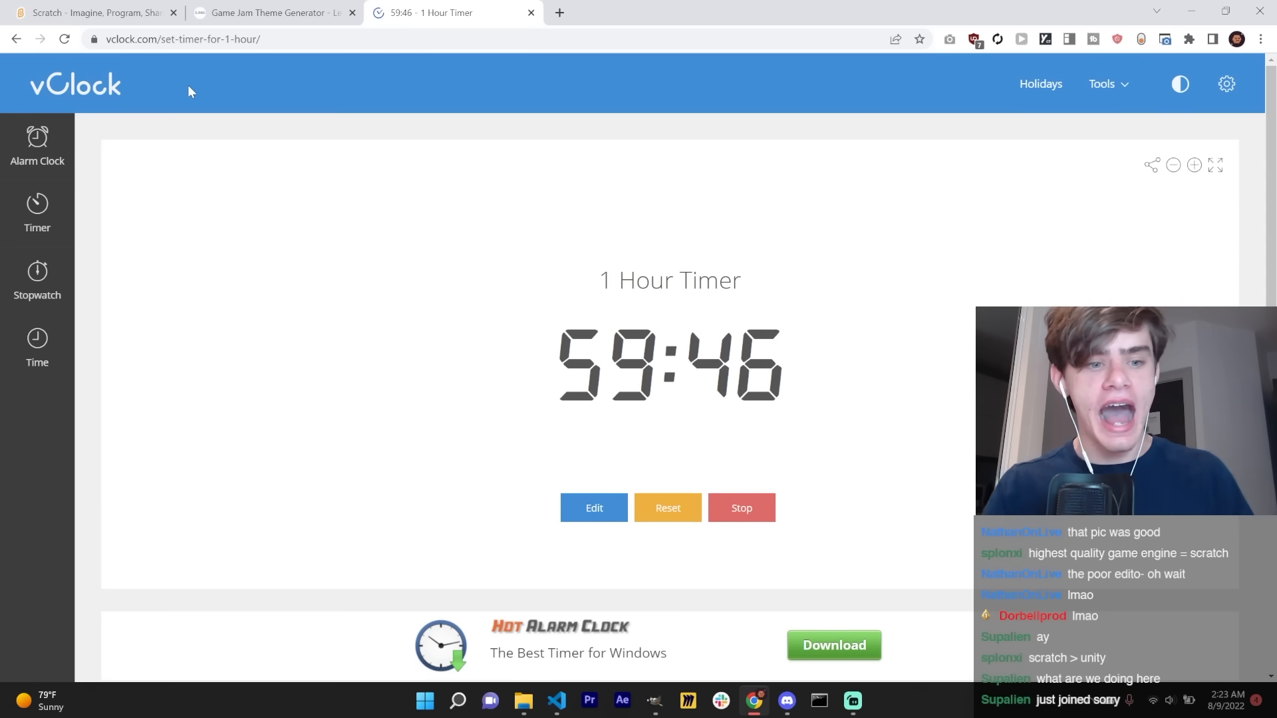
pyautogui.moveTo(438, 238)
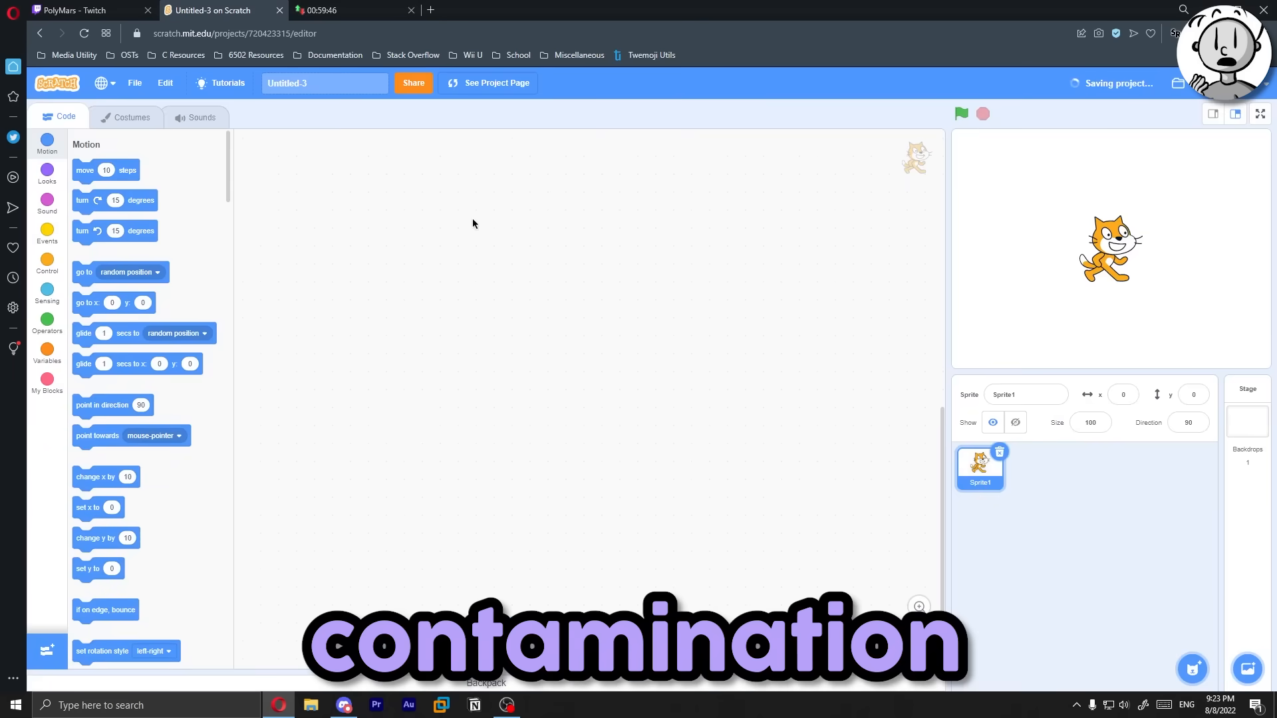
# Step: Select the project title field to rename Untitled-3 to 'Contamination'
pyautogui.click(323, 83)
pyautogui.write('Contamination')
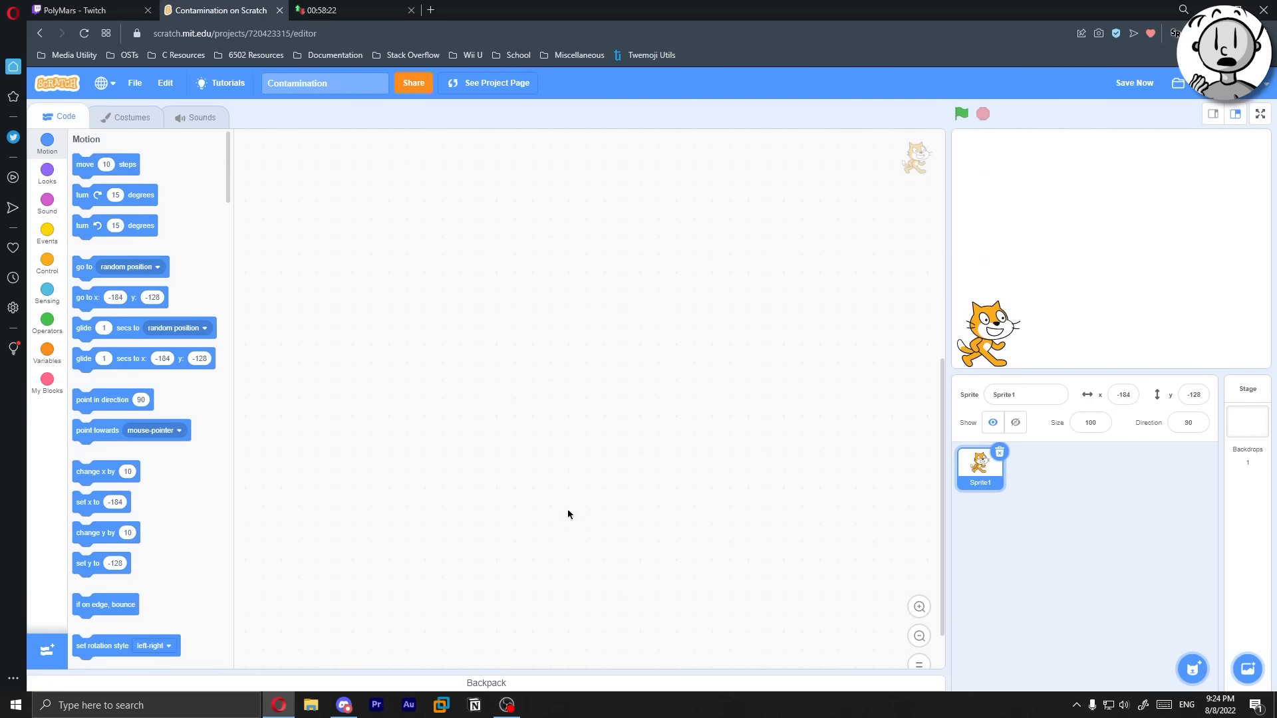
pyautogui.moveTo(598, 405)
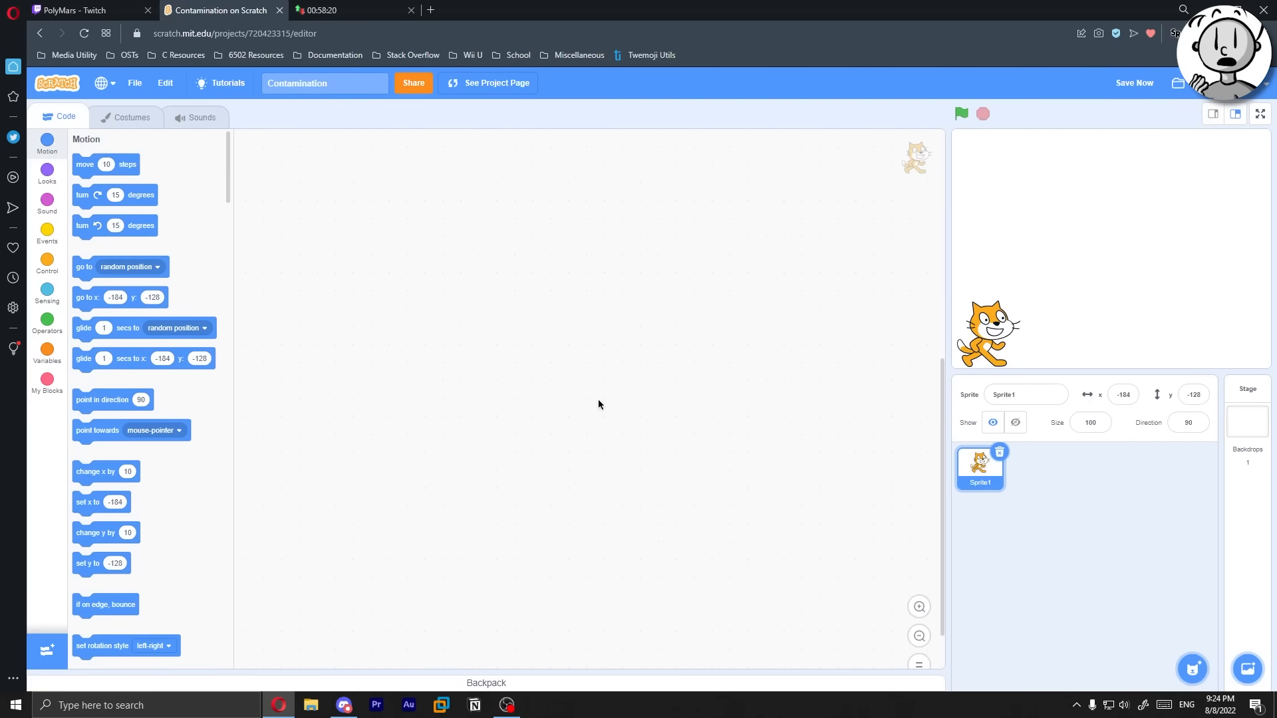